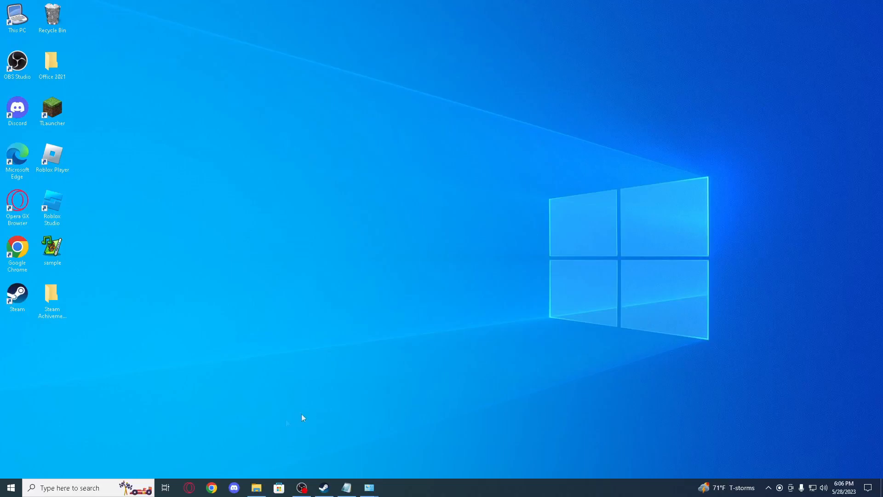
mouse_move(267, 402)
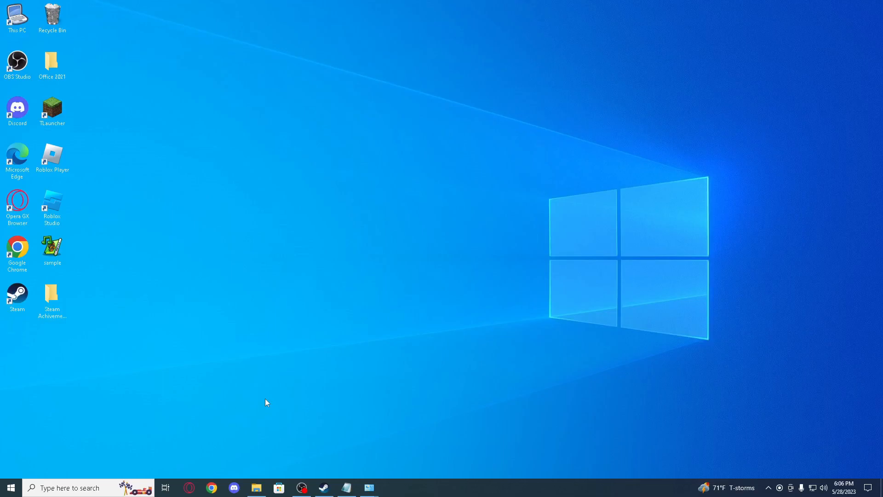
mouse_move(313, 347)
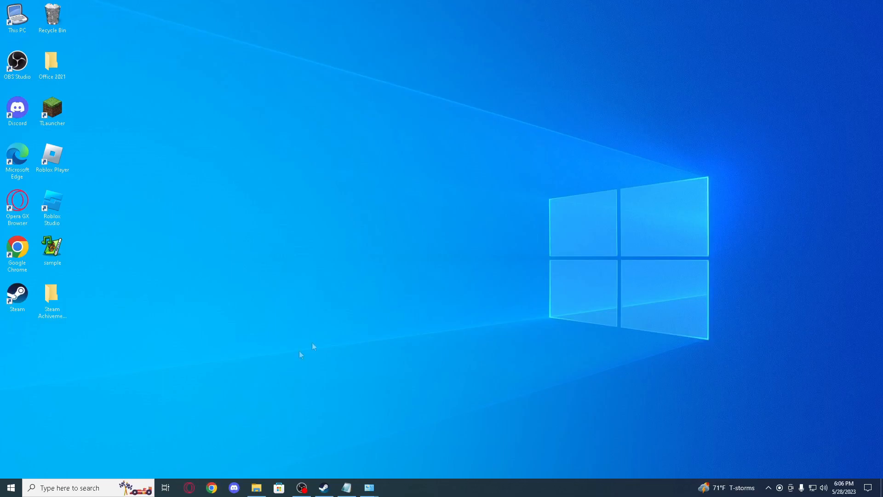
Step: Download SteamAchievementManager-7.0.25.zip from the GitHub release assets and open the archive
click(210, 488)
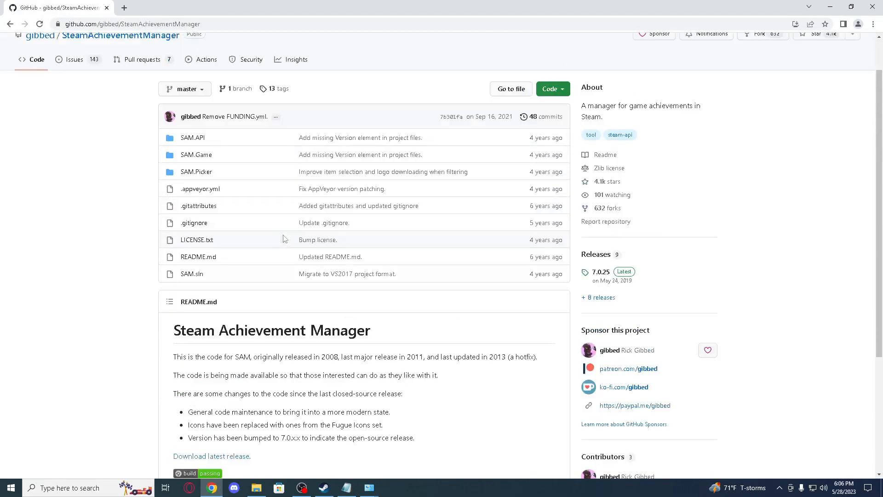
scroll(down, 3)
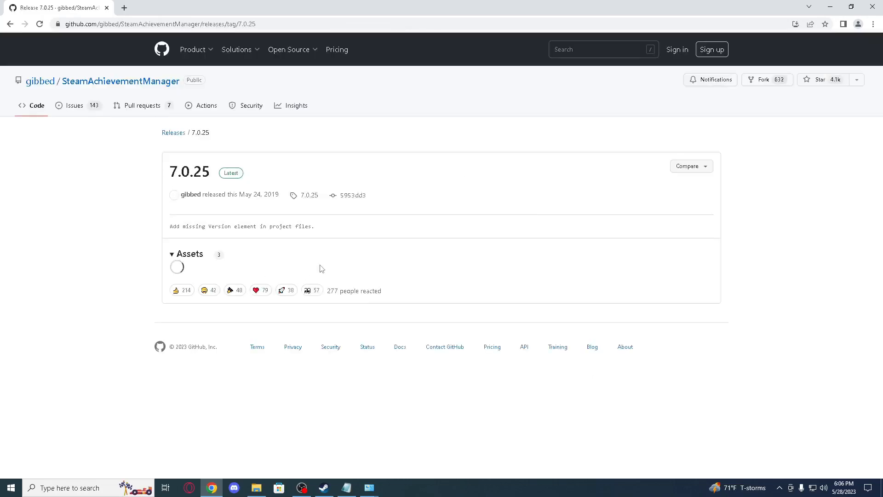
click(239, 275)
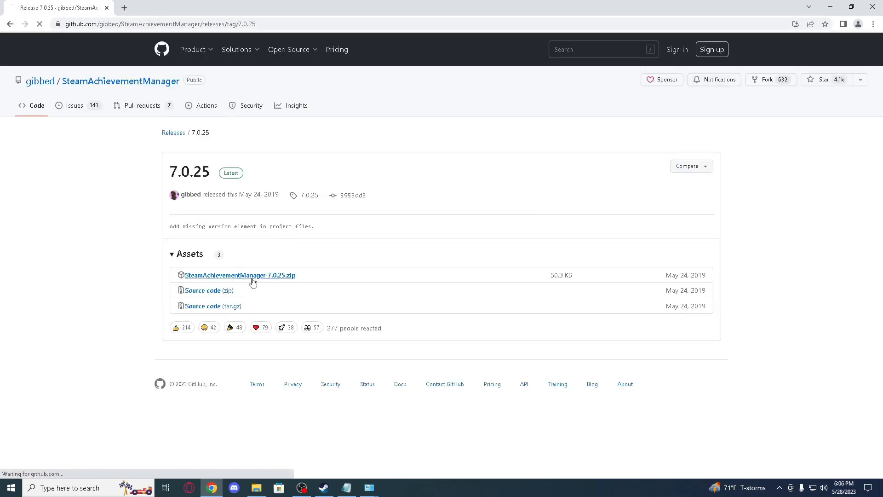
click(240, 275)
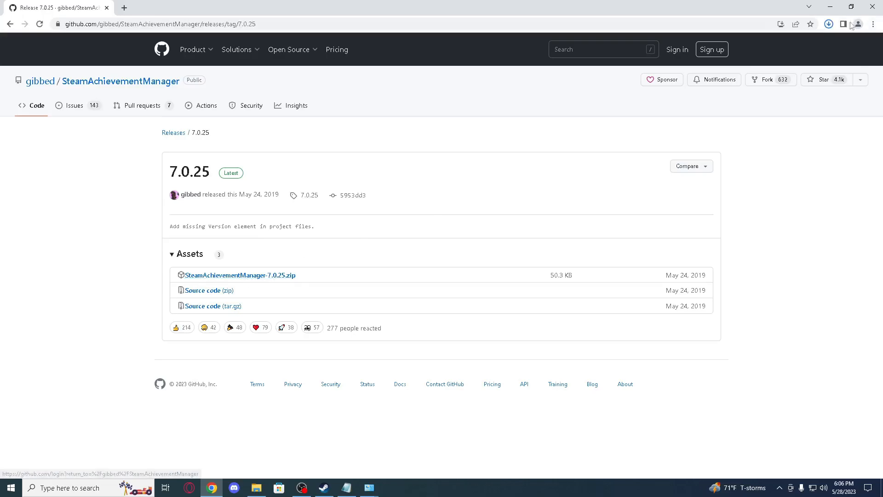
click(829, 24)
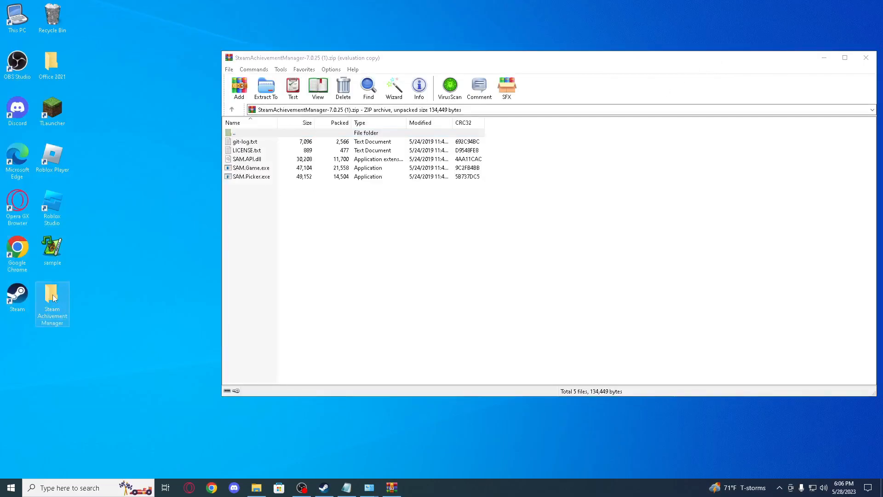
Step: Select all five archive files, extract them to the desktop Steam Achievement Manager folder, and close WinRAR
key(ctrl+a)
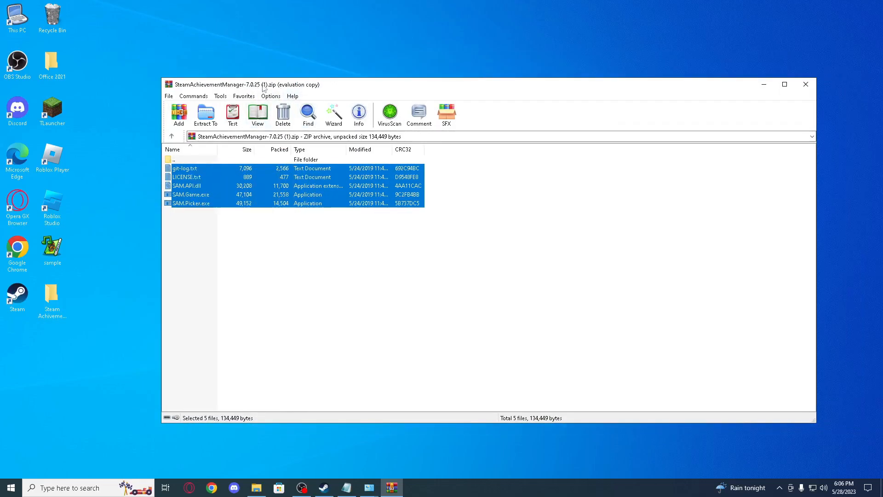
click(805, 85)
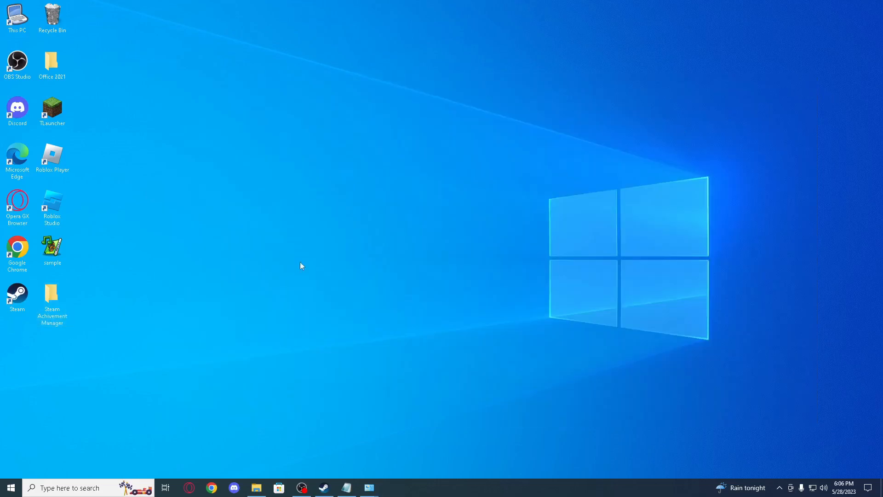
mouse_move(52, 295)
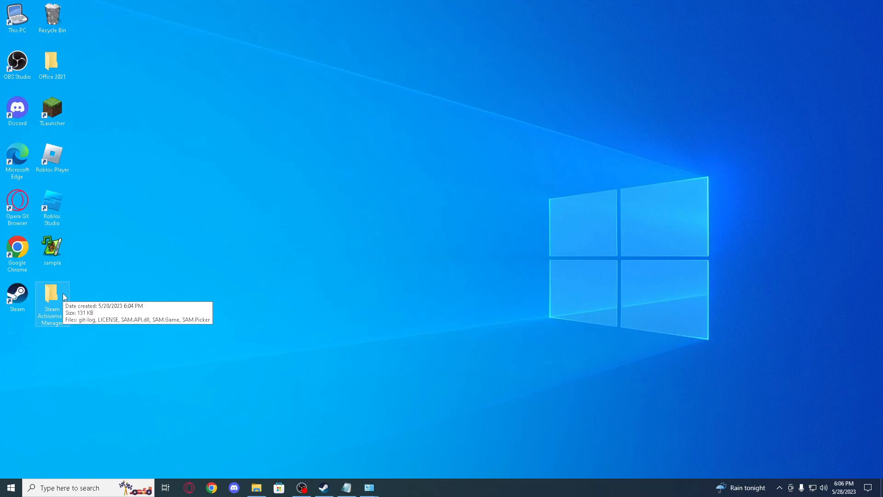
mouse_move(177, 299)
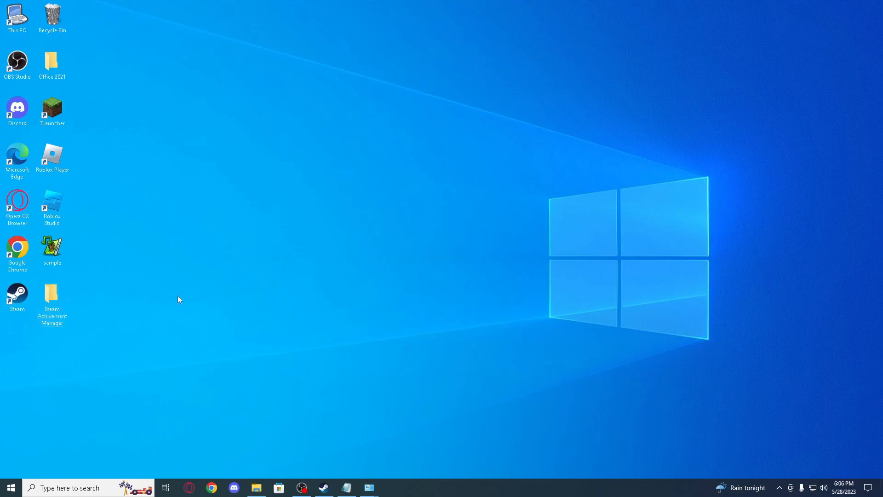
click(51, 302)
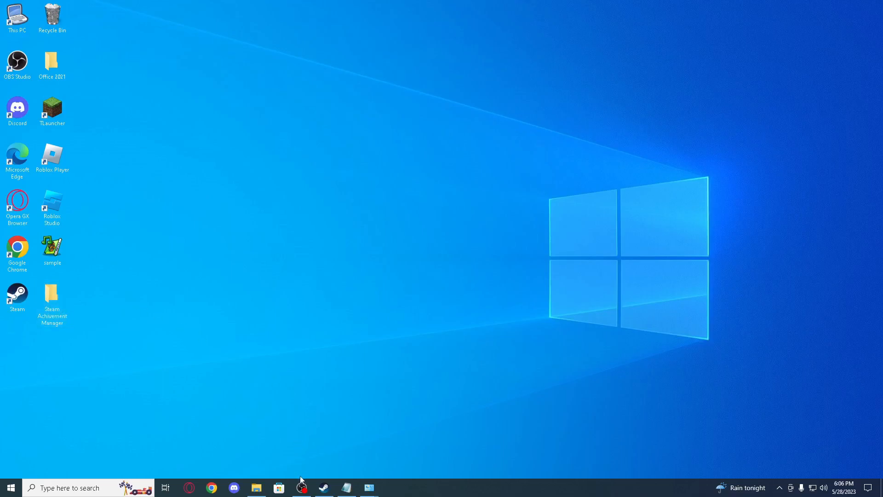
Step: Open the desktop Steam Achievement Manager folder and launch SAM.Picker
double_click(52, 297)
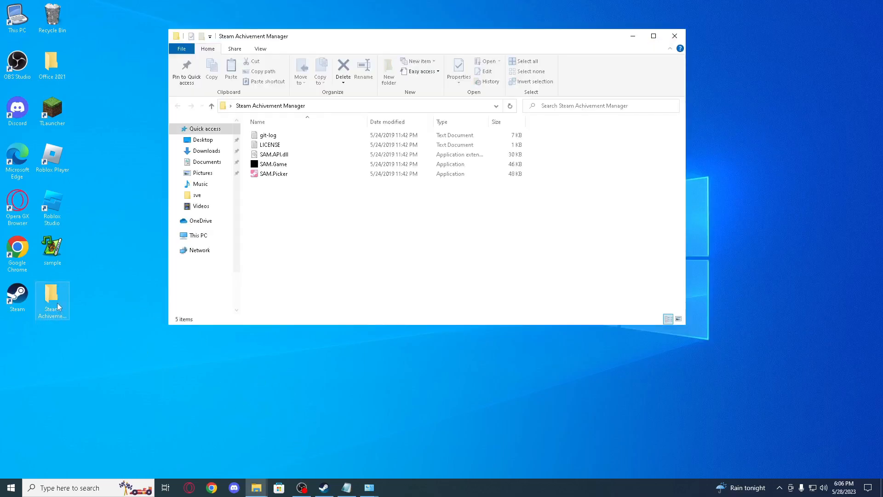
click(273, 174)
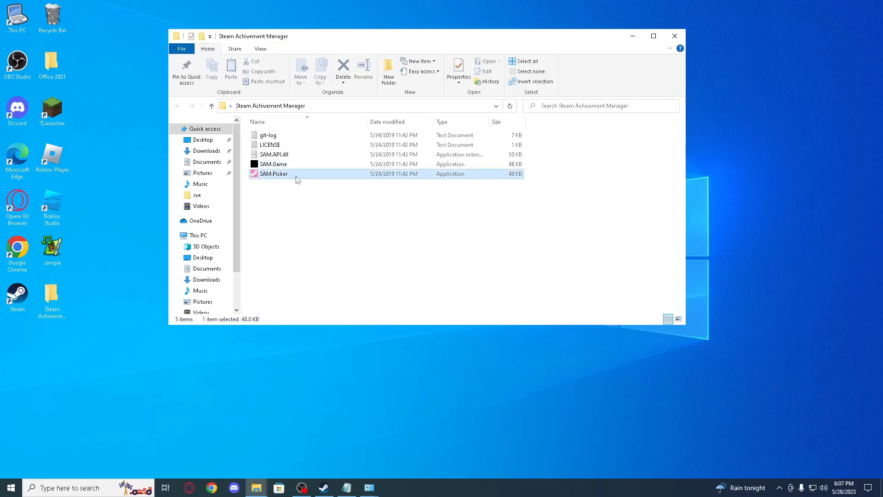
double_click(273, 173)
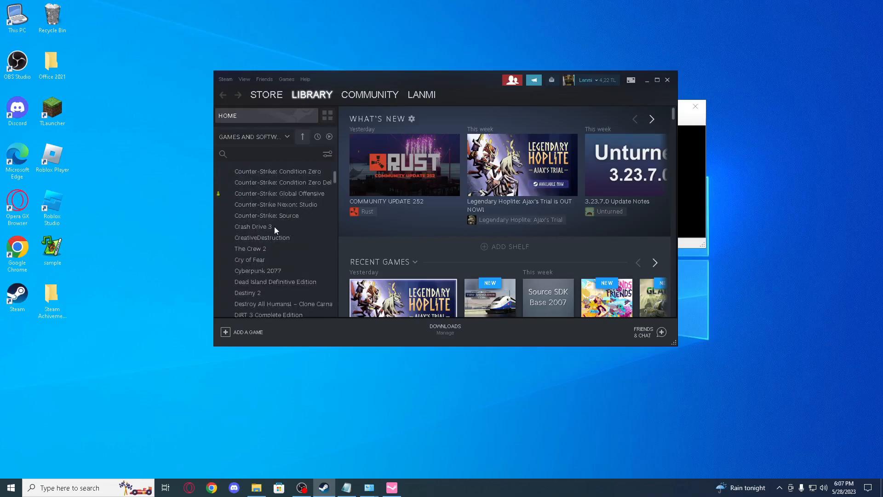
Step: From the Steam library home, open the Borderlands GOTY store page
click(280, 193)
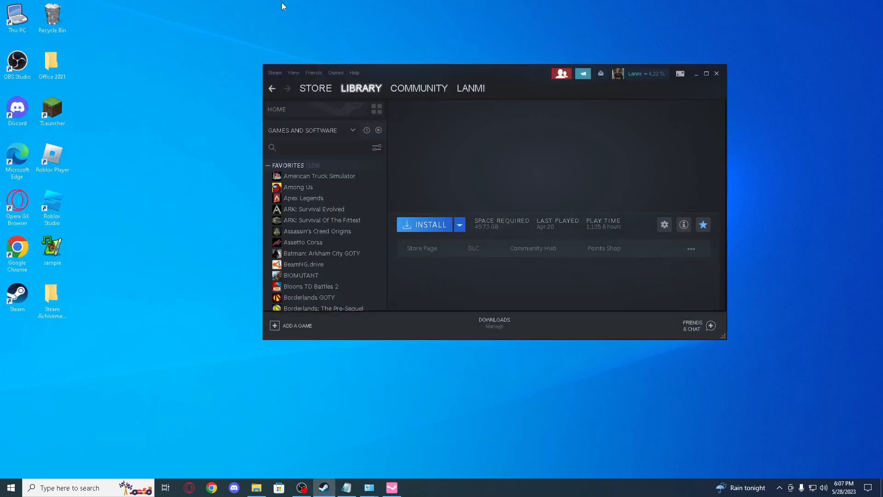
click(277, 109)
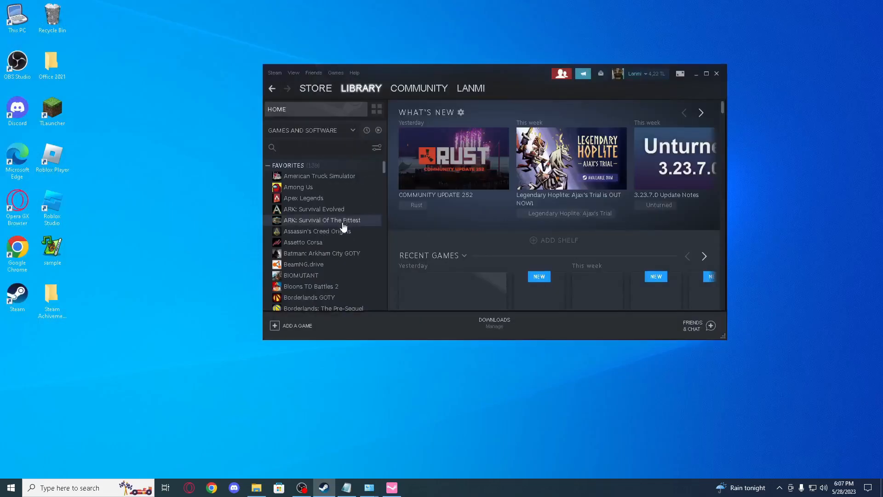
scroll(down, 3)
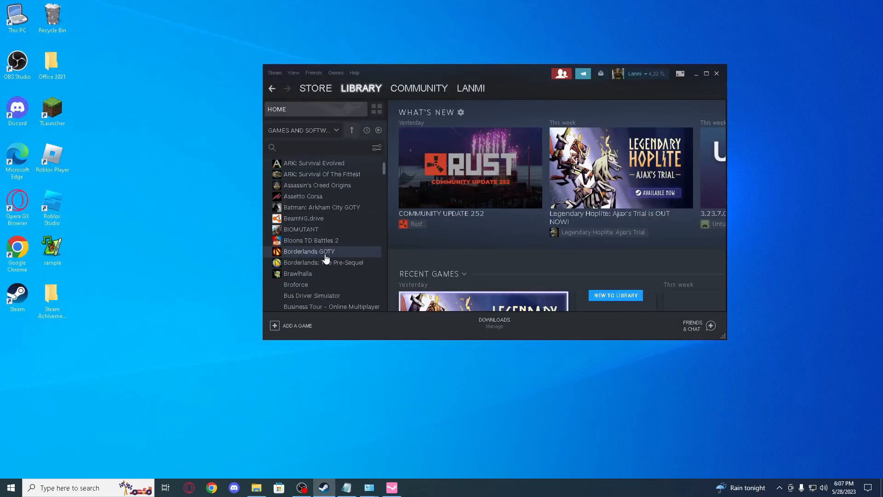
click(309, 251)
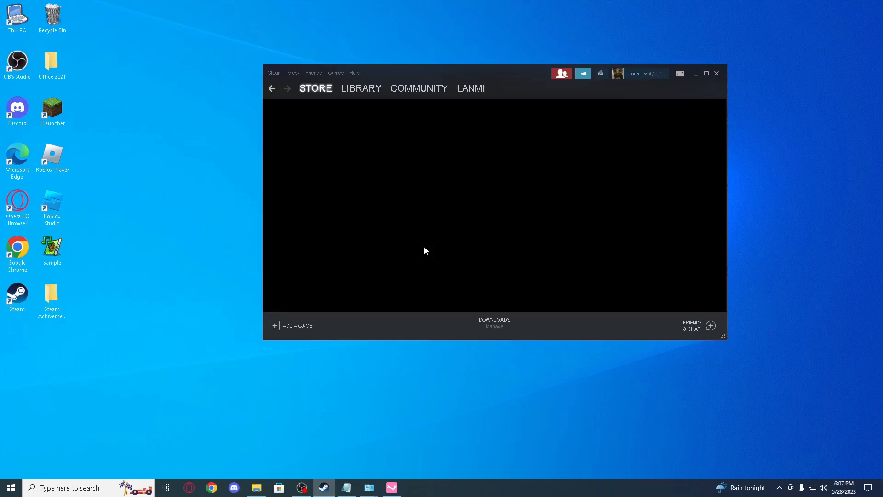
mouse_move(434, 145)
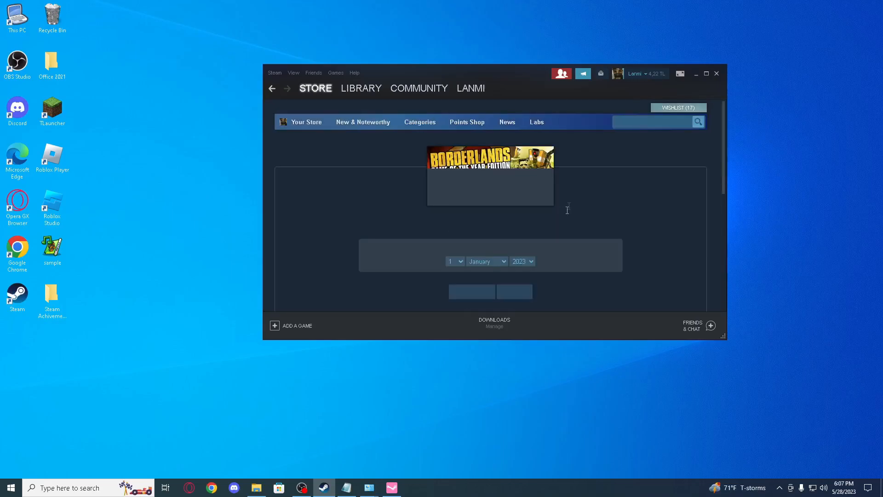
Step: Pass the age check with birth year 1969 and view the store page
click(521, 261)
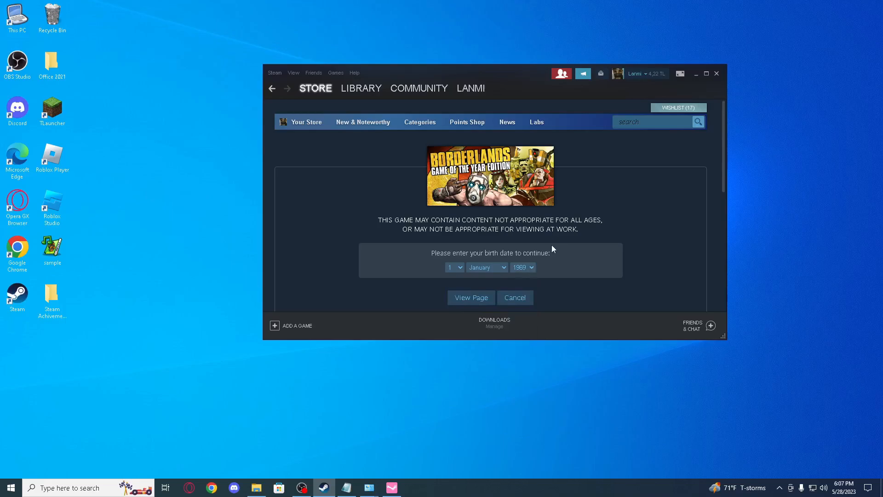
click(471, 297)
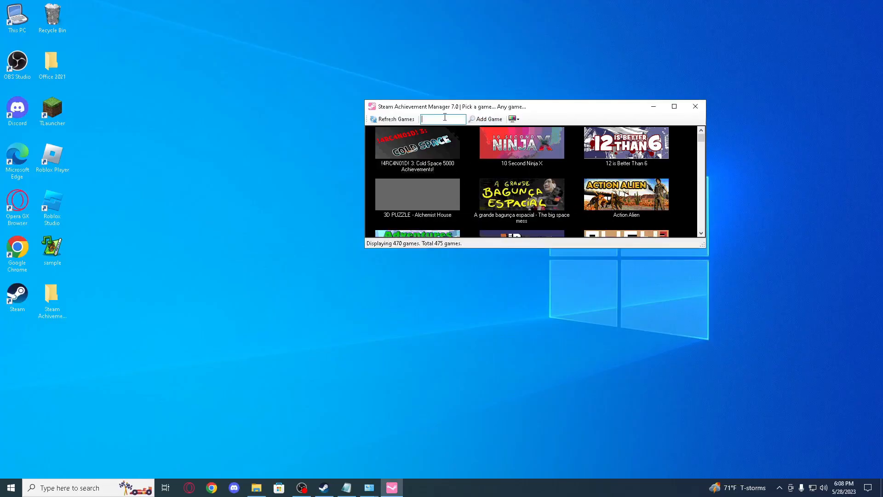
Step: Filter the game picker by app ID 8980 so only Borderlands GOTY is listed
text(8980)
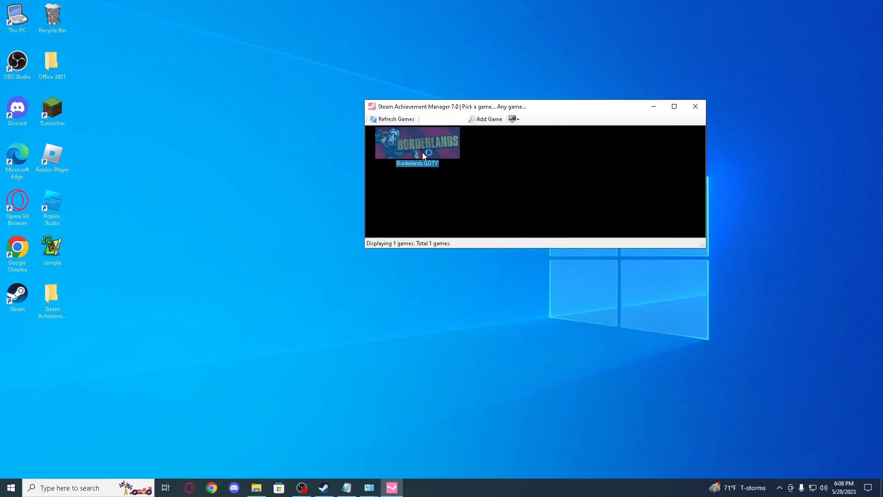
mouse_move(423, 156)
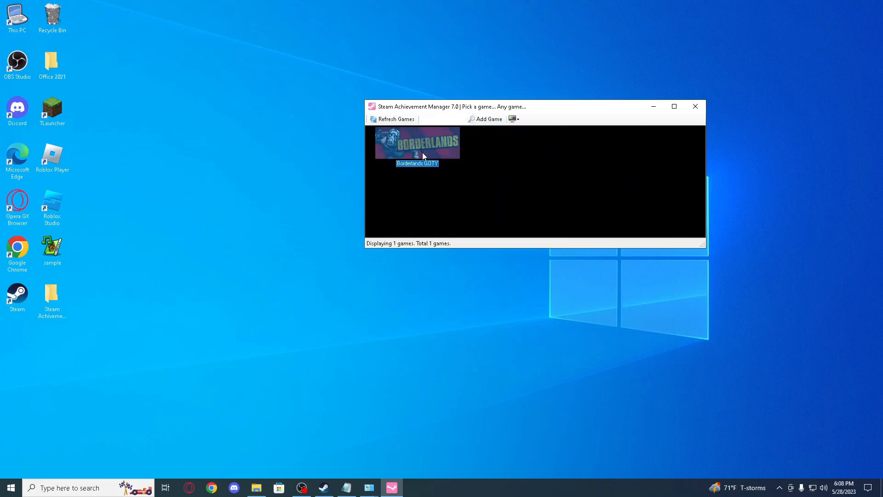
Step: Load Borderlands GOTY's 80 achievements, centre the window, and mark all for unlocking
double_click(418, 143)
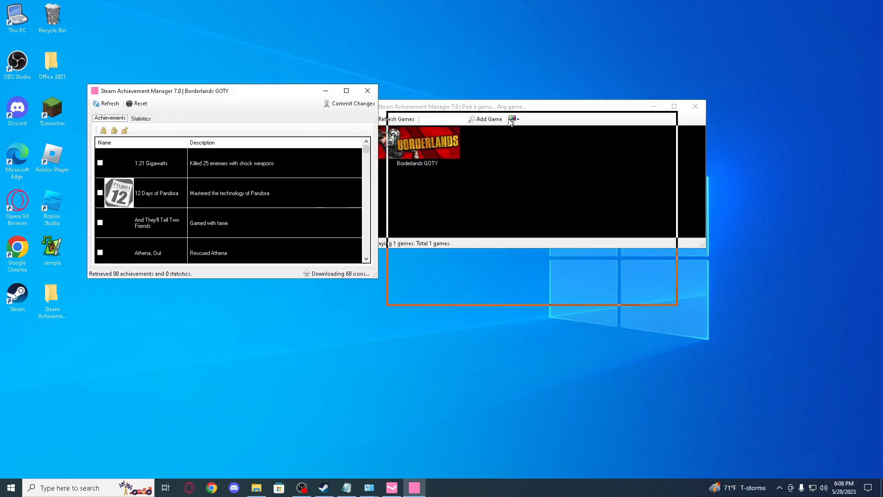
drag(164, 91, 417, 128)
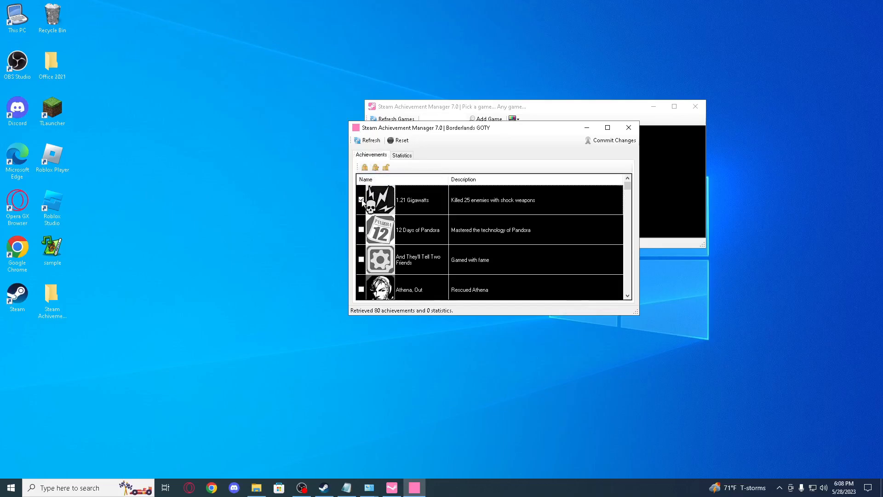
click(375, 167)
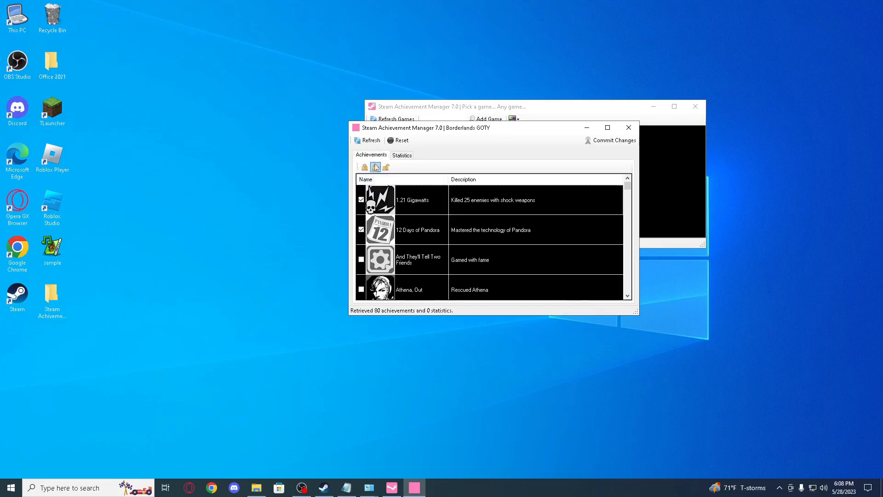
mouse_move(385, 166)
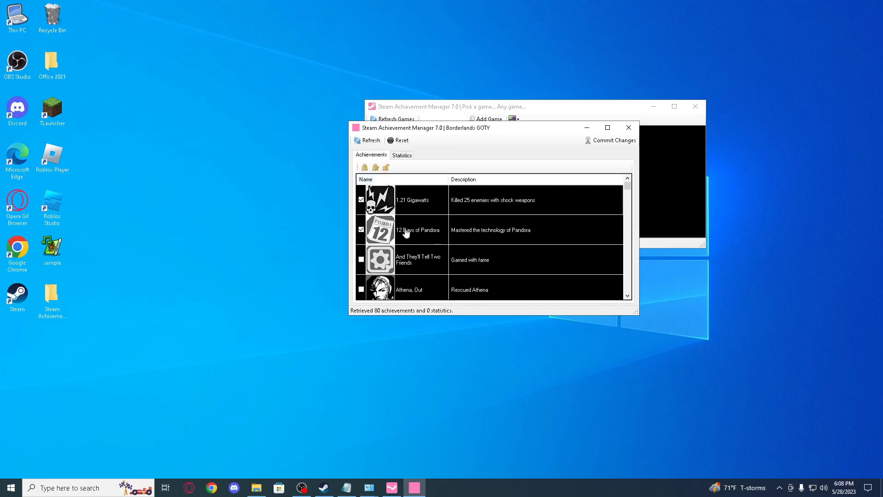
scroll(down, 3)
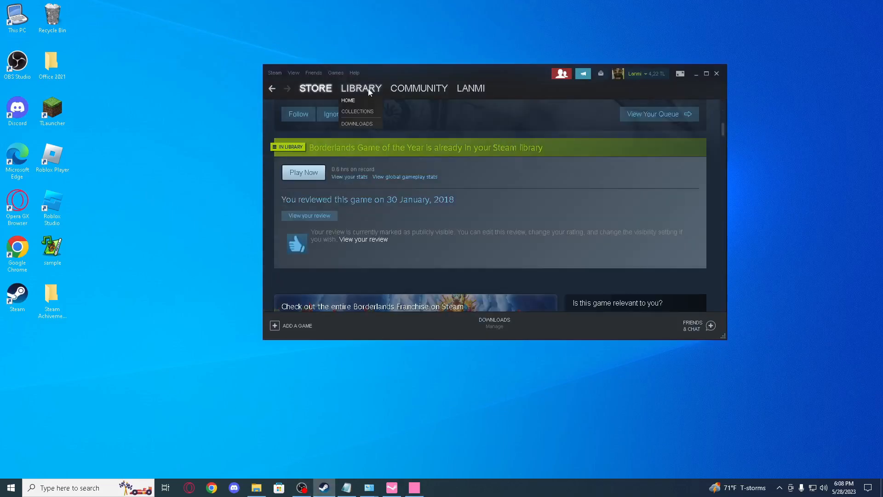
Step: Return from the Borderlands store page to the Steam library
click(348, 100)
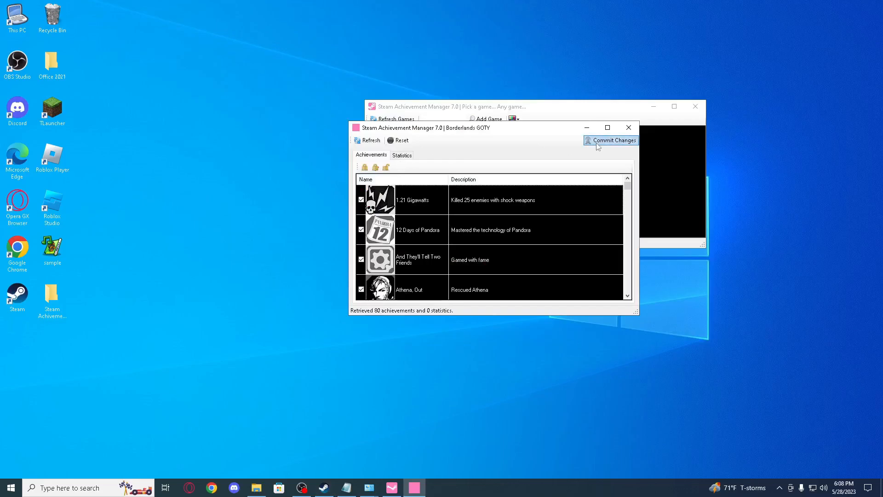
Step: Commit the checked achievements so they unlock on the account
click(614, 140)
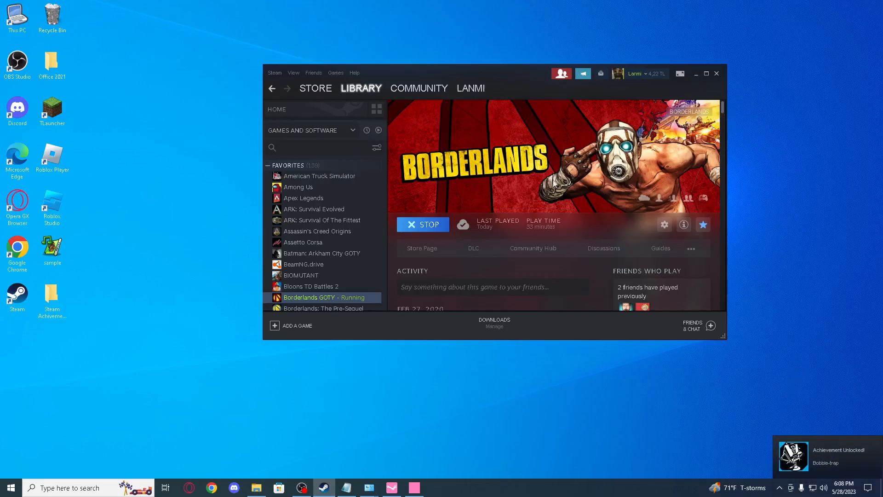
mouse_move(528, 340)
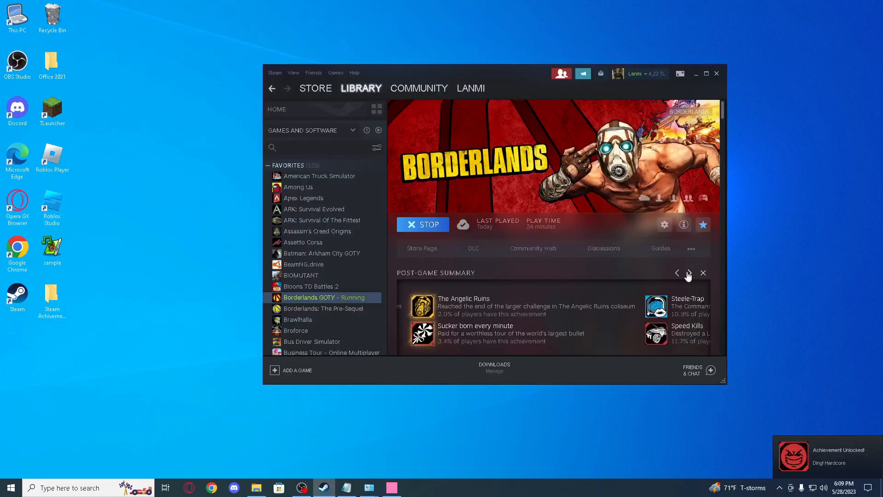
Step: Page through the Post-Game Summary to review the newly unlocked achievements
click(688, 272)
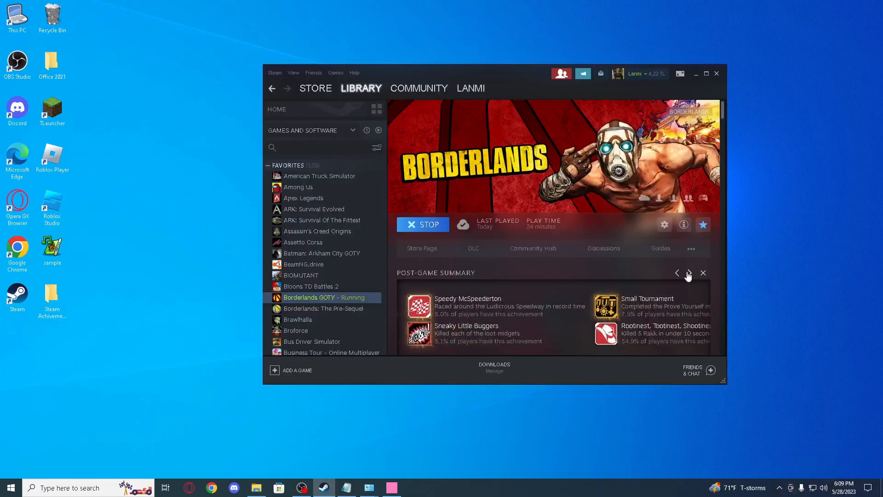
click(689, 273)
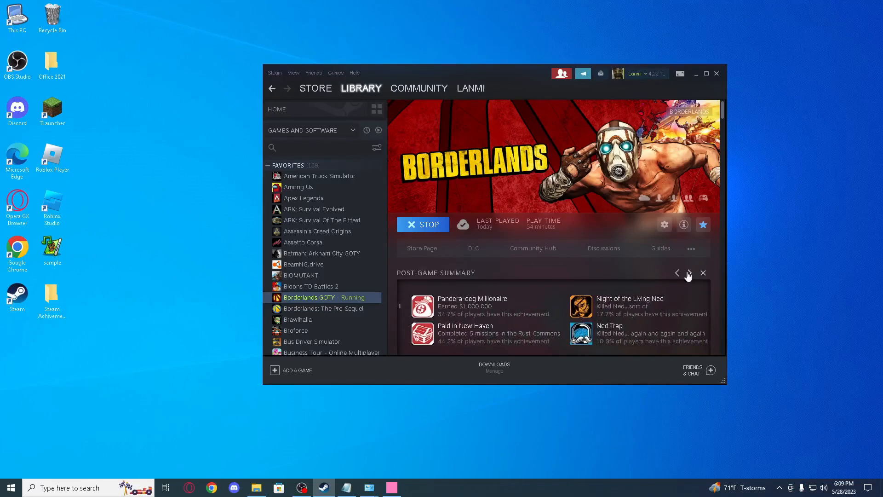
click(689, 273)
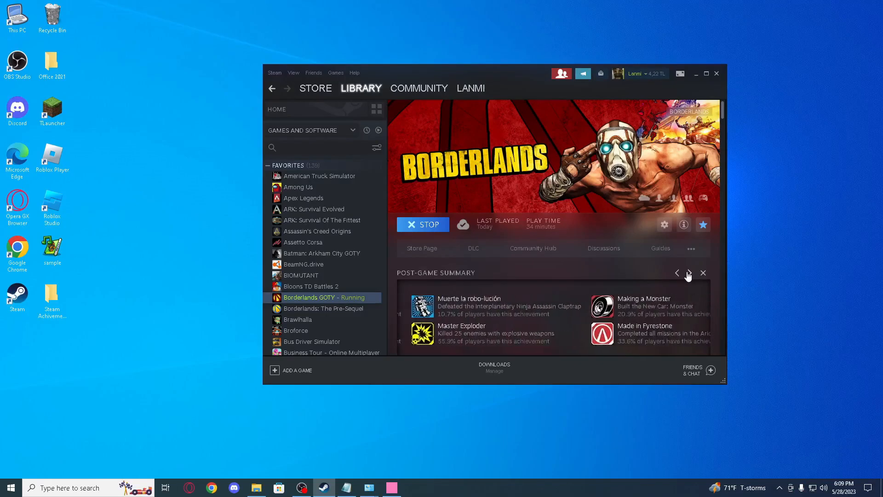